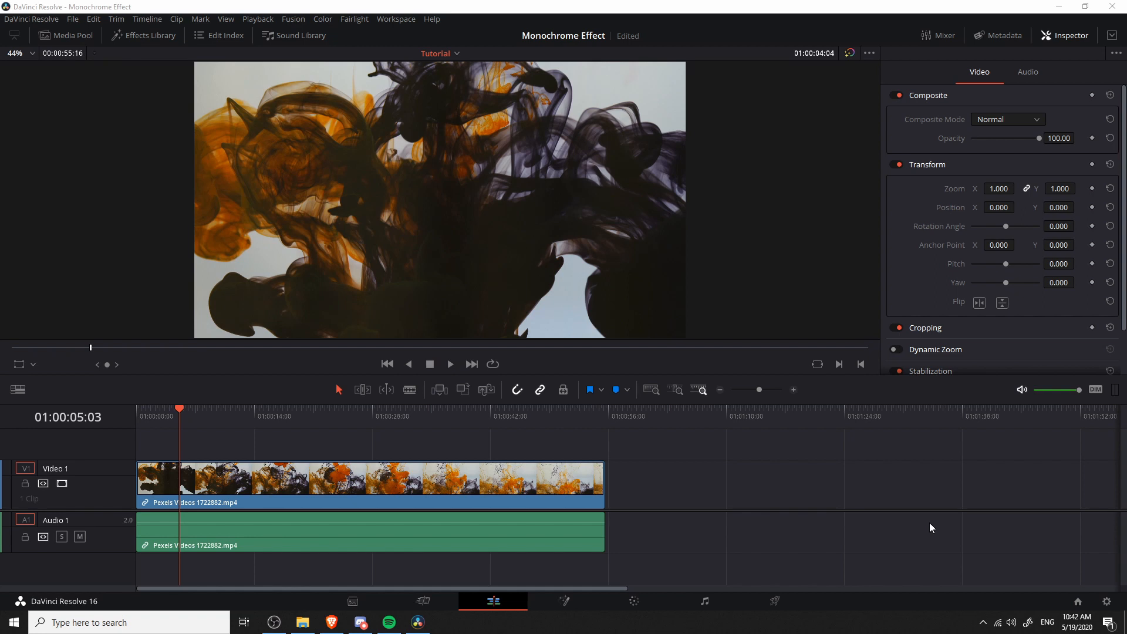
pyautogui.moveTo(394, 244)
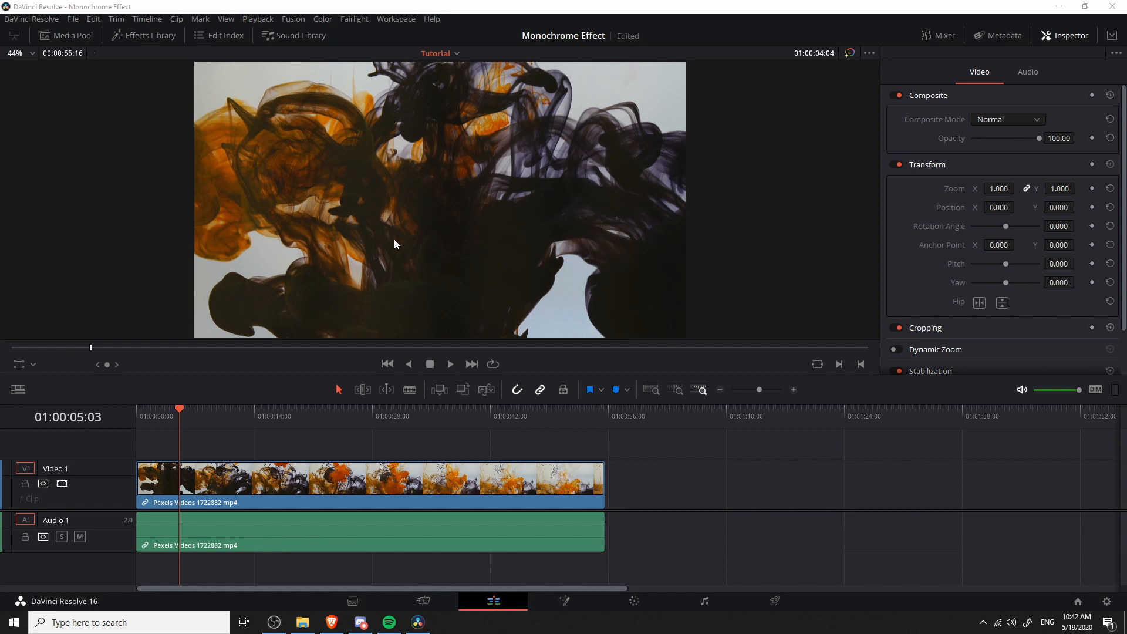
pyautogui.moveTo(534, 229)
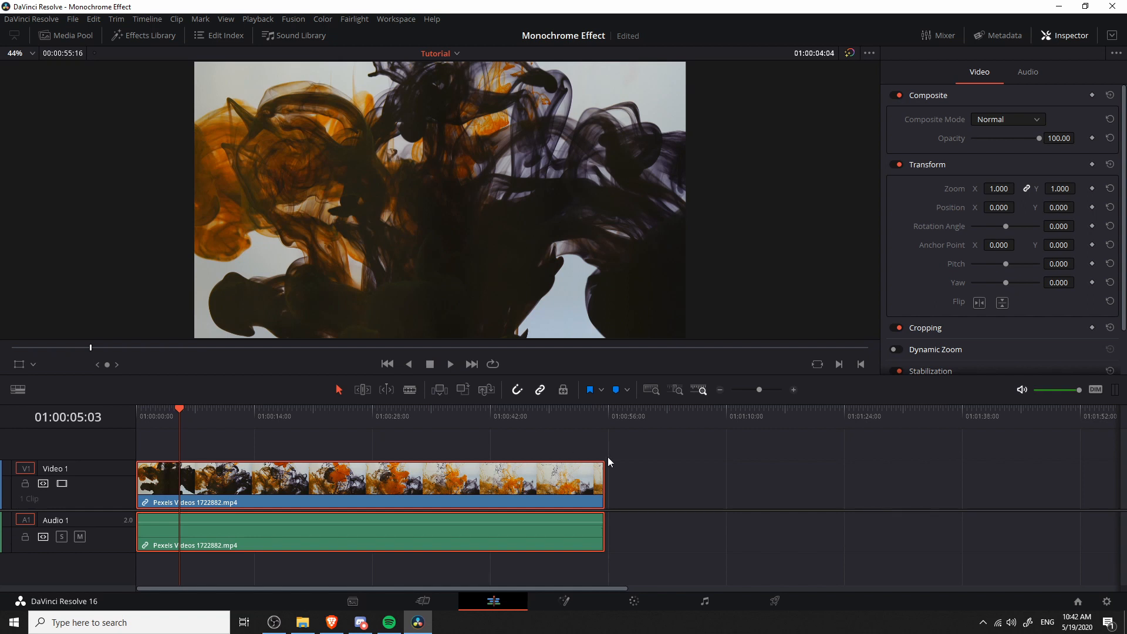
pyautogui.moveTo(649, 589)
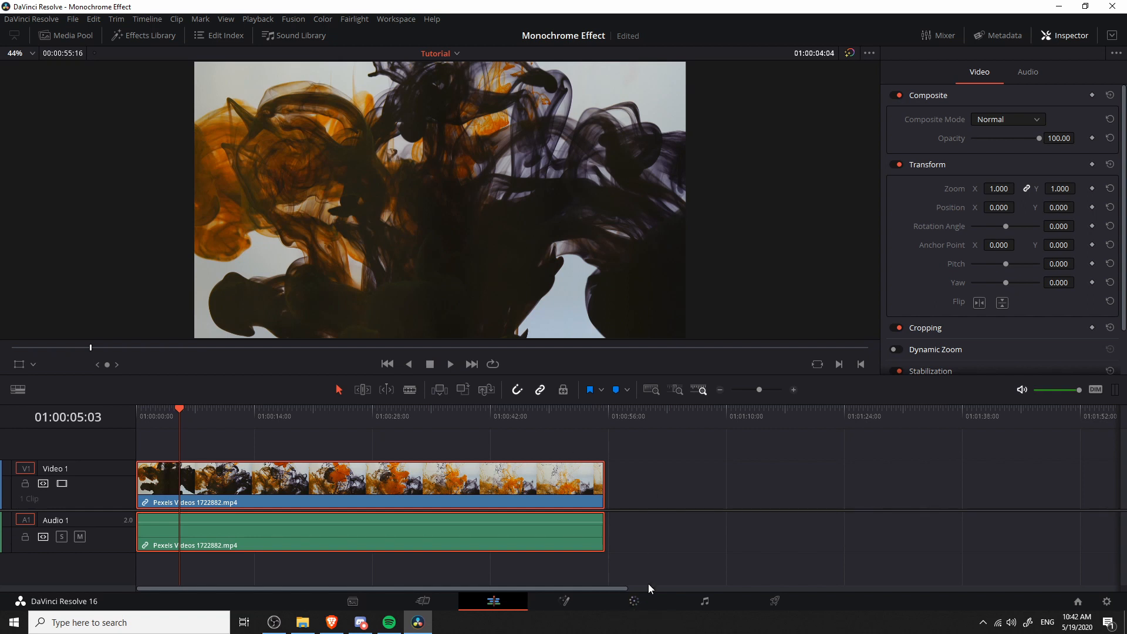
pyautogui.moveTo(633, 601)
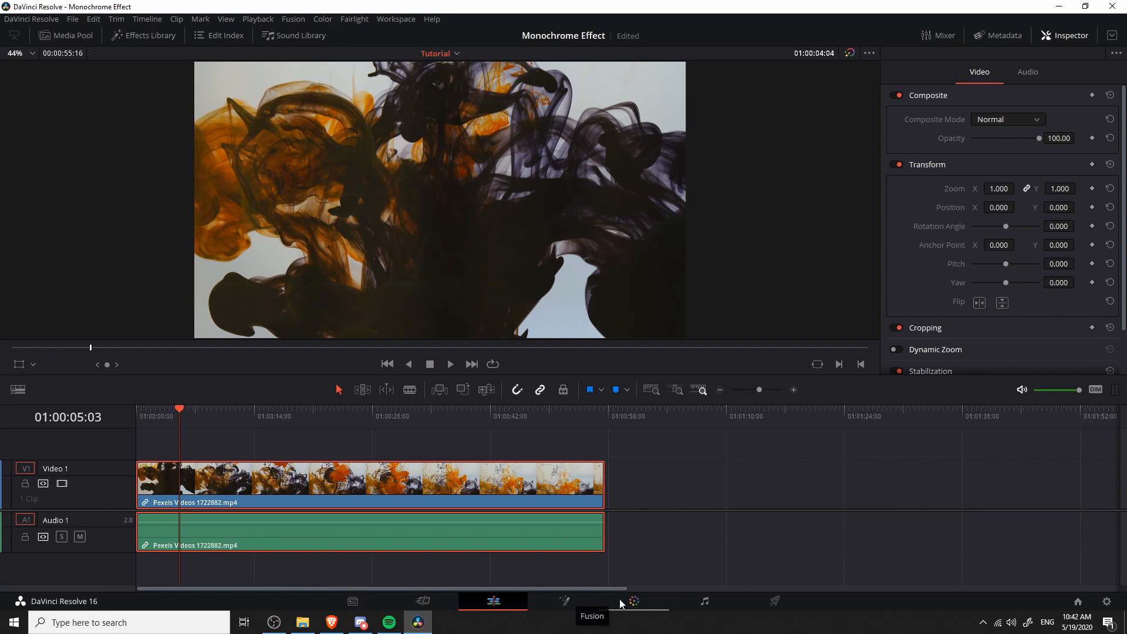
# Switch to the Color page to begin grading the ink clip.
pyautogui.click(632, 601)
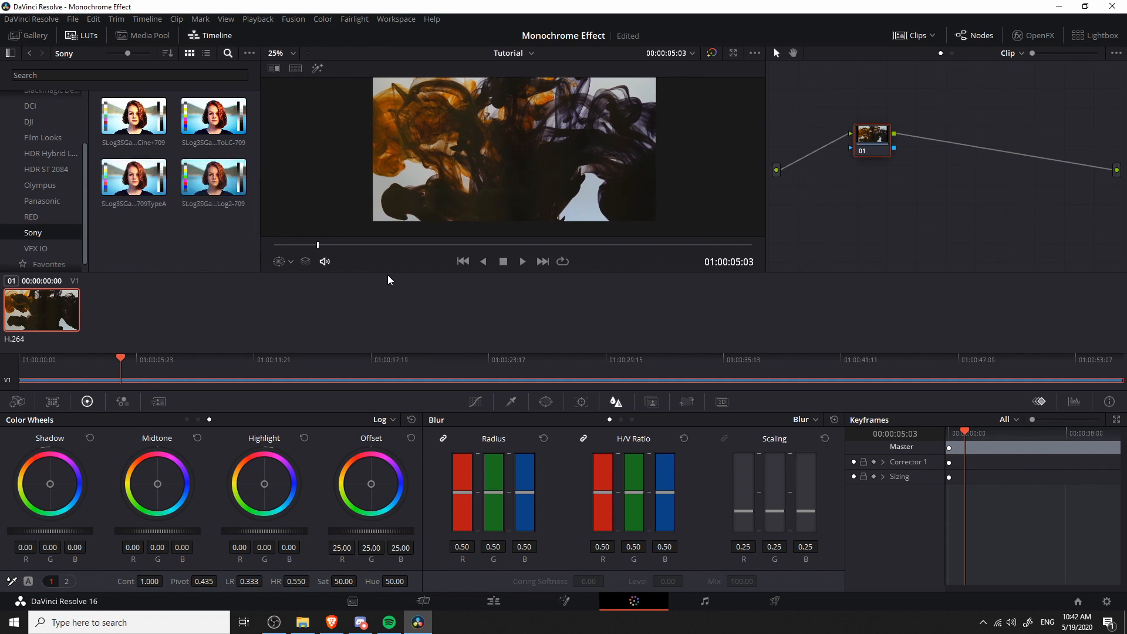
pyautogui.moveTo(395, 279)
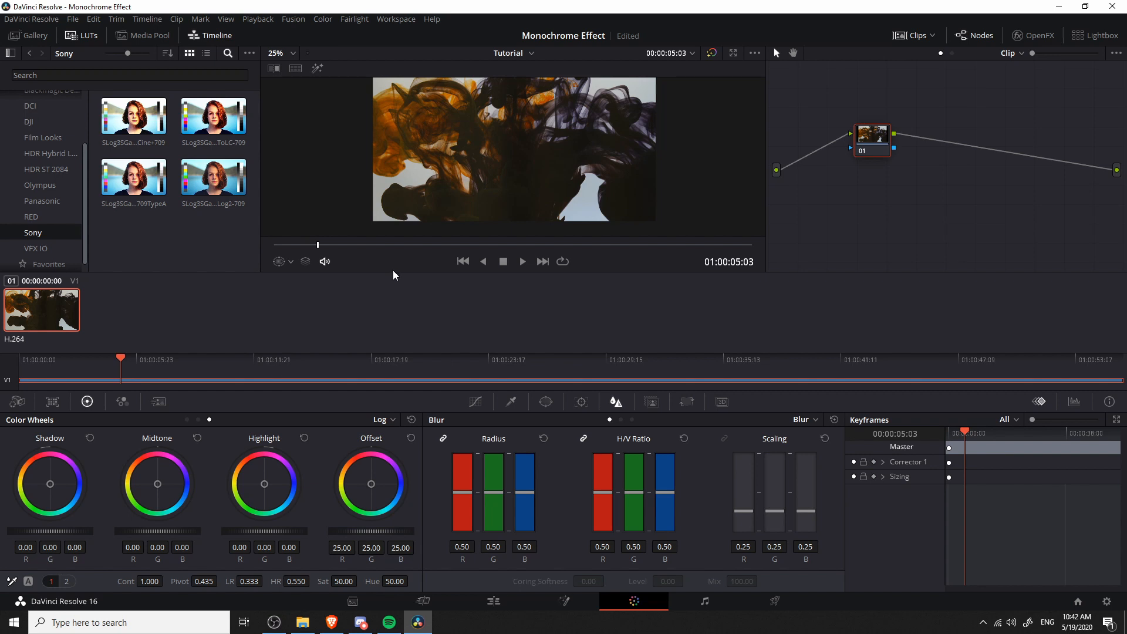
pyautogui.moveTo(394, 293)
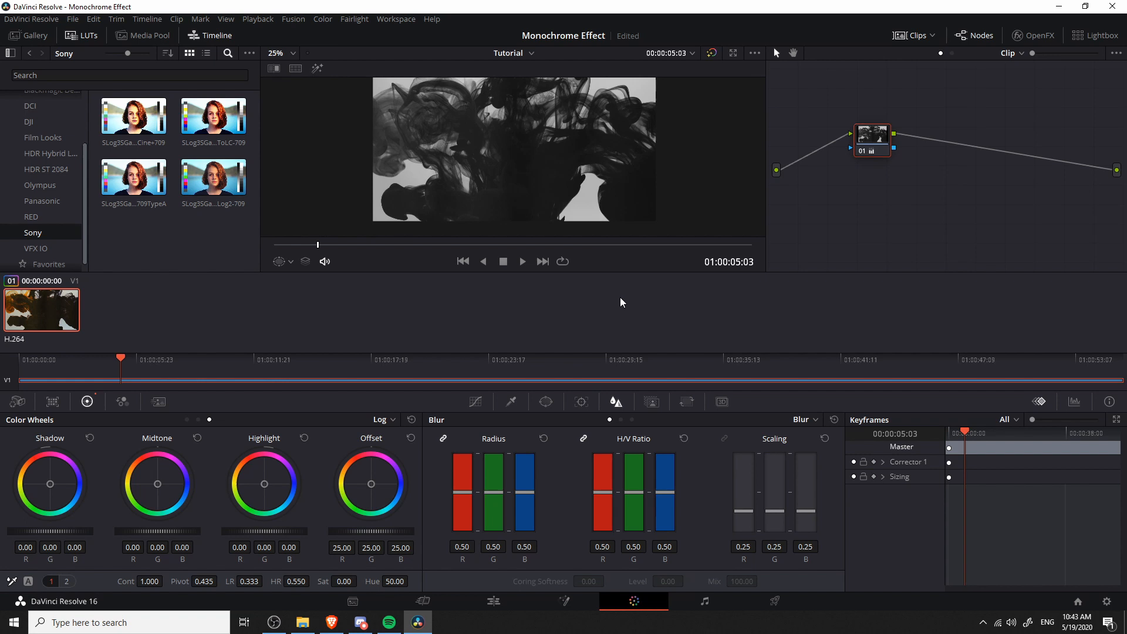
pyautogui.moveTo(525, 126)
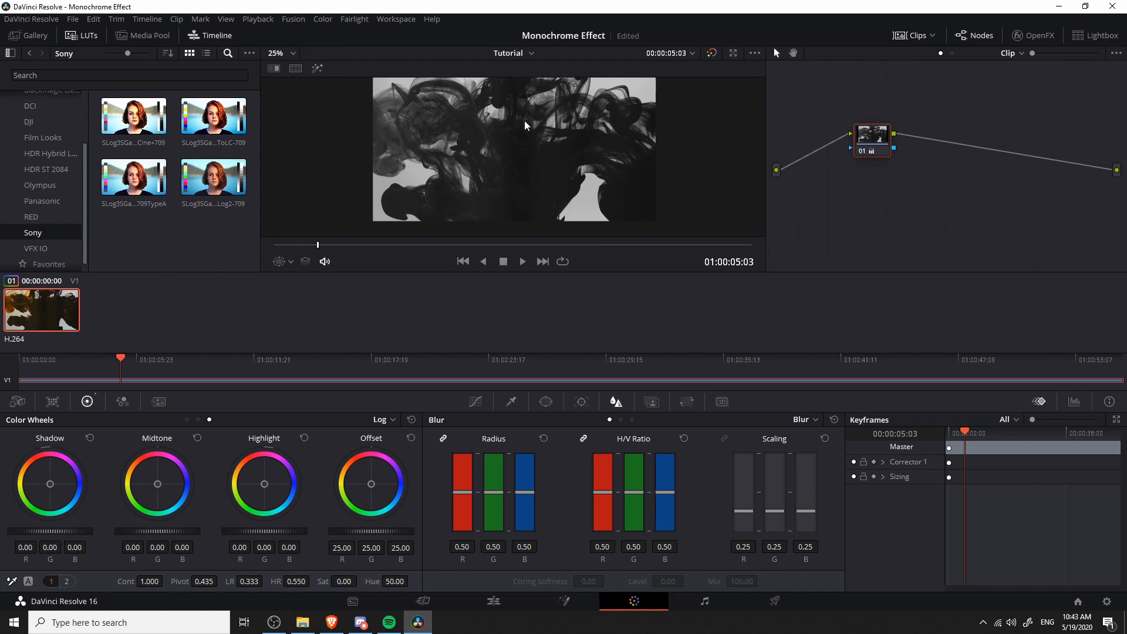
pyautogui.moveTo(853, 170)
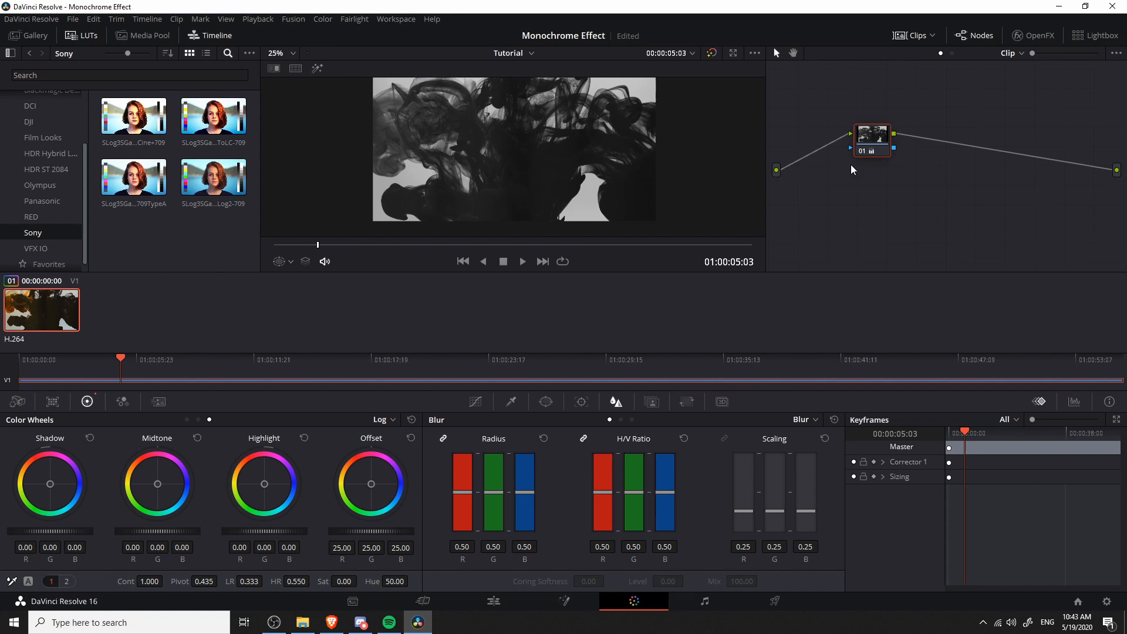
pyautogui.moveTo(854, 177)
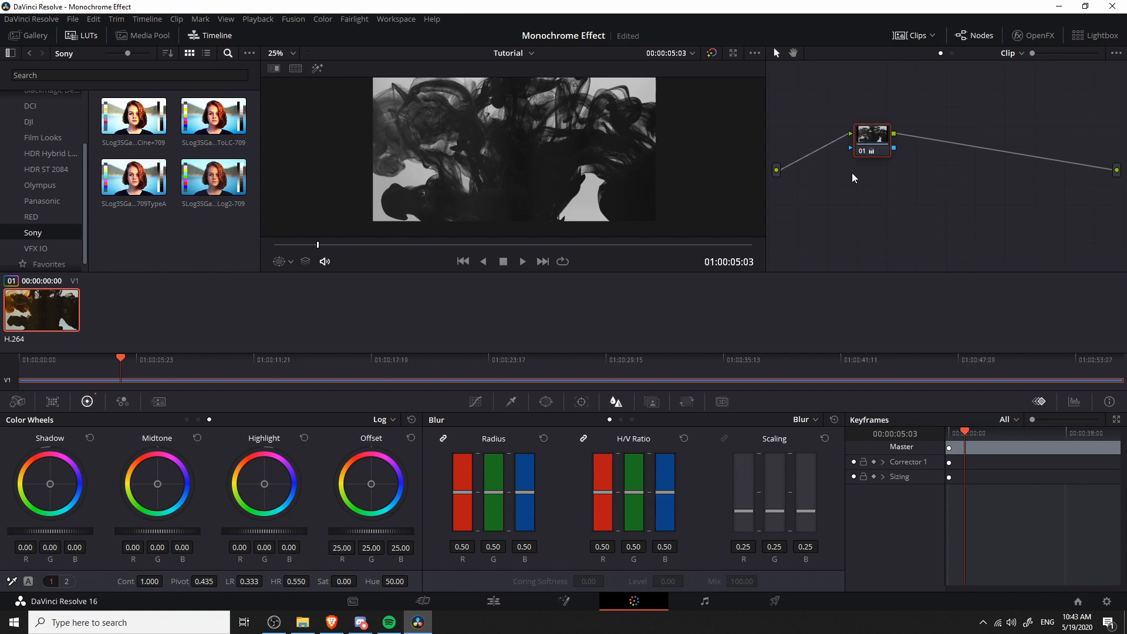
pyautogui.moveTo(794, 176)
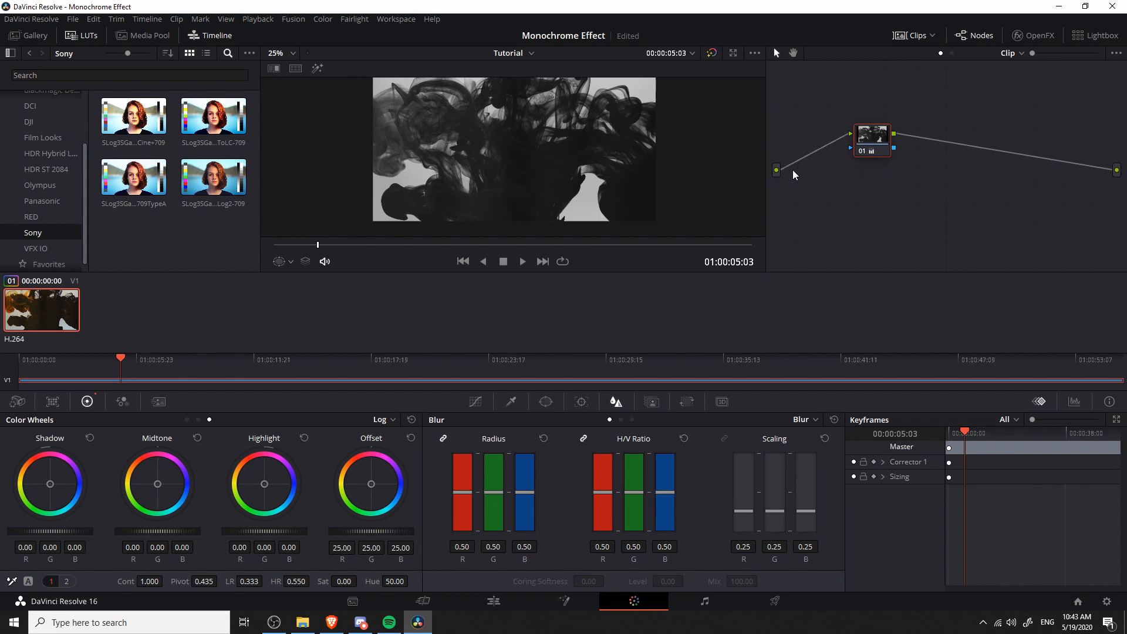
pyautogui.moveTo(775, 177)
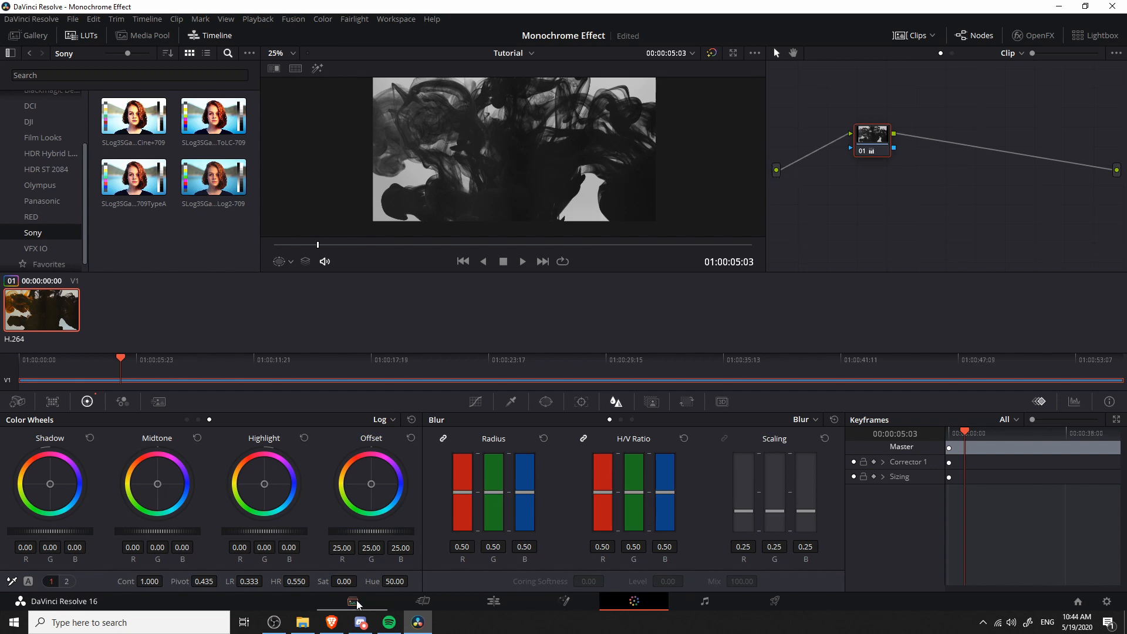
pyautogui.moveTo(625, 606)
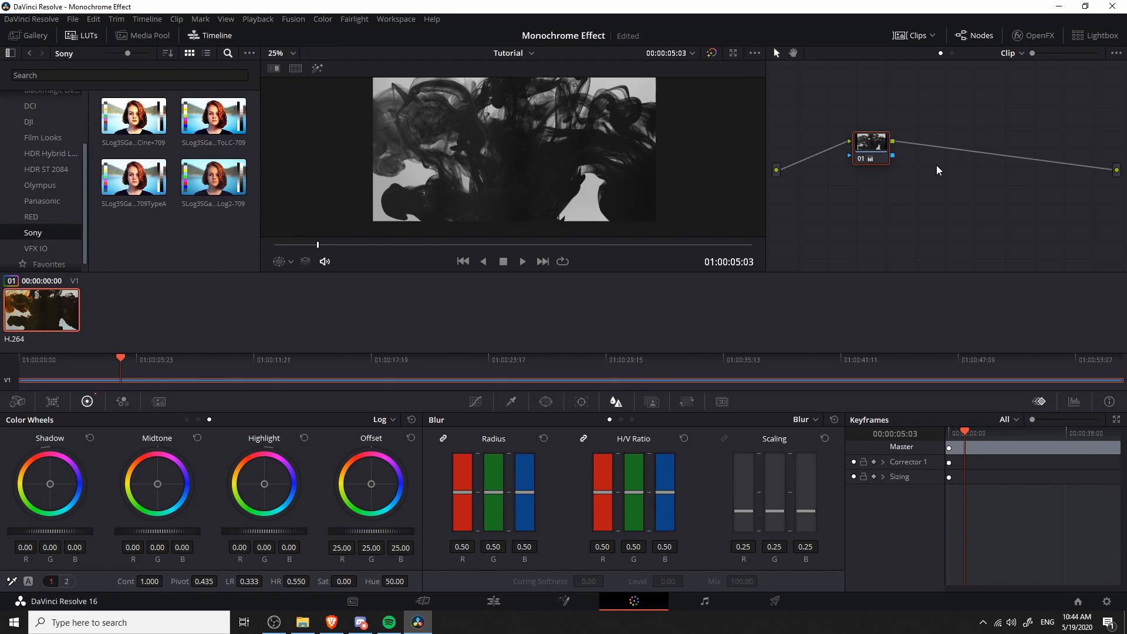
# Add a new corrector node to the ink clip's node graph.
pyautogui.rightClick(938, 170)
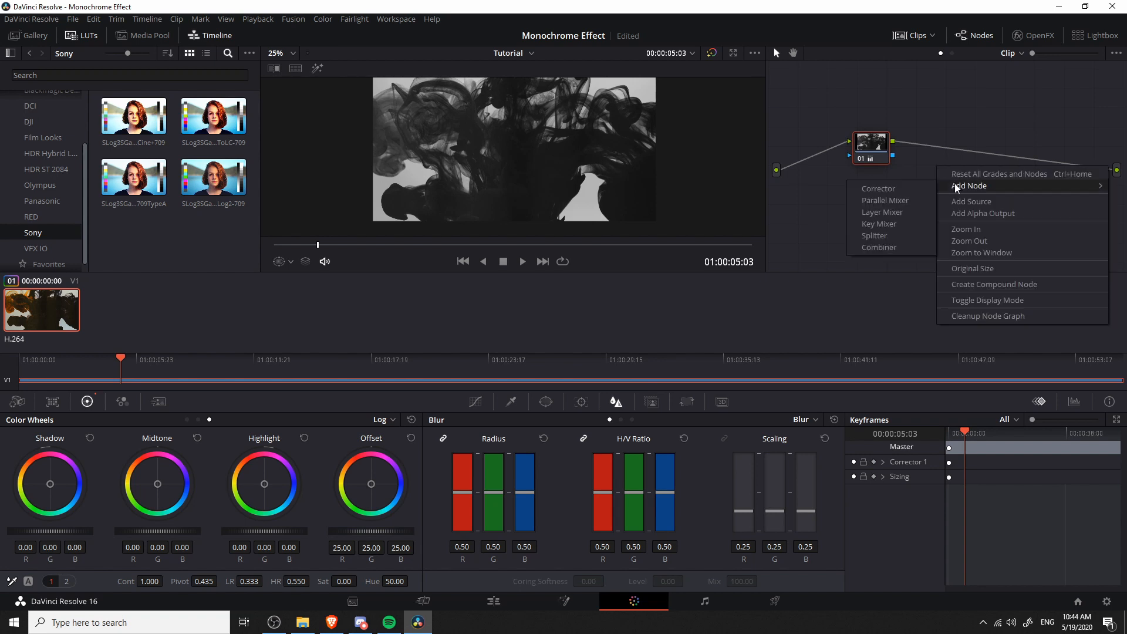
pyautogui.click(877, 189)
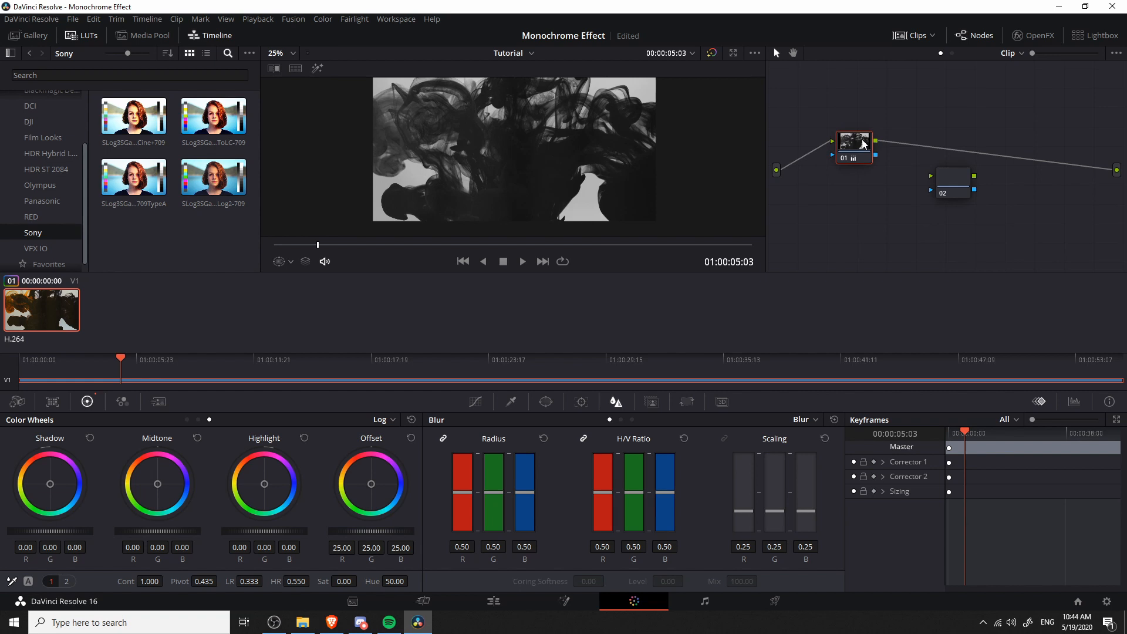
pyautogui.moveTo(897, 148)
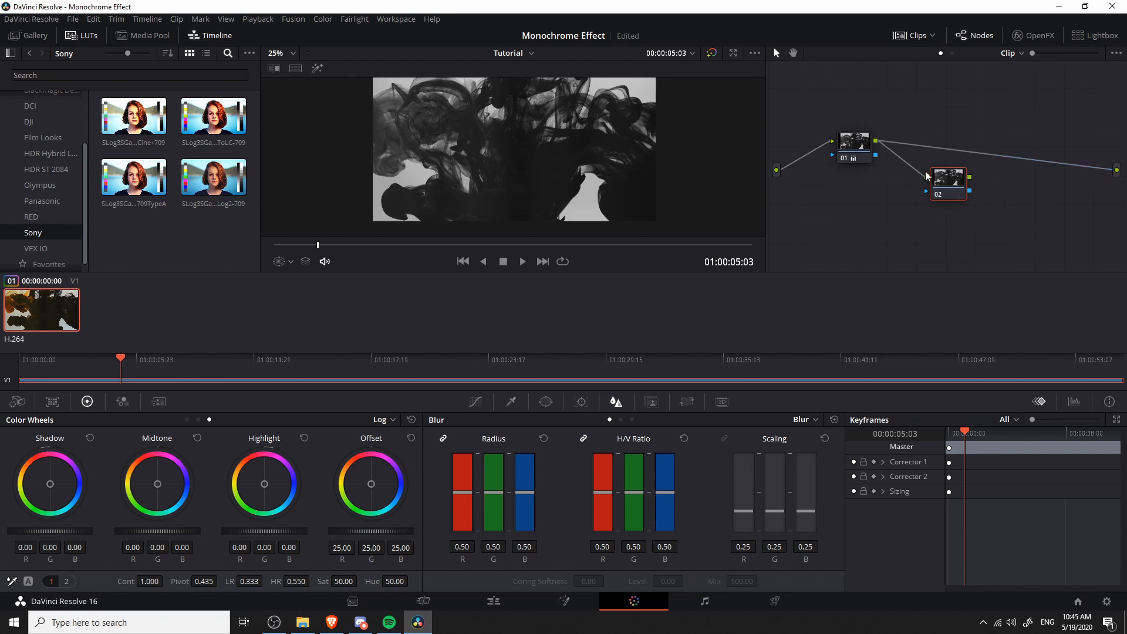
pyautogui.moveTo(1099, 175)
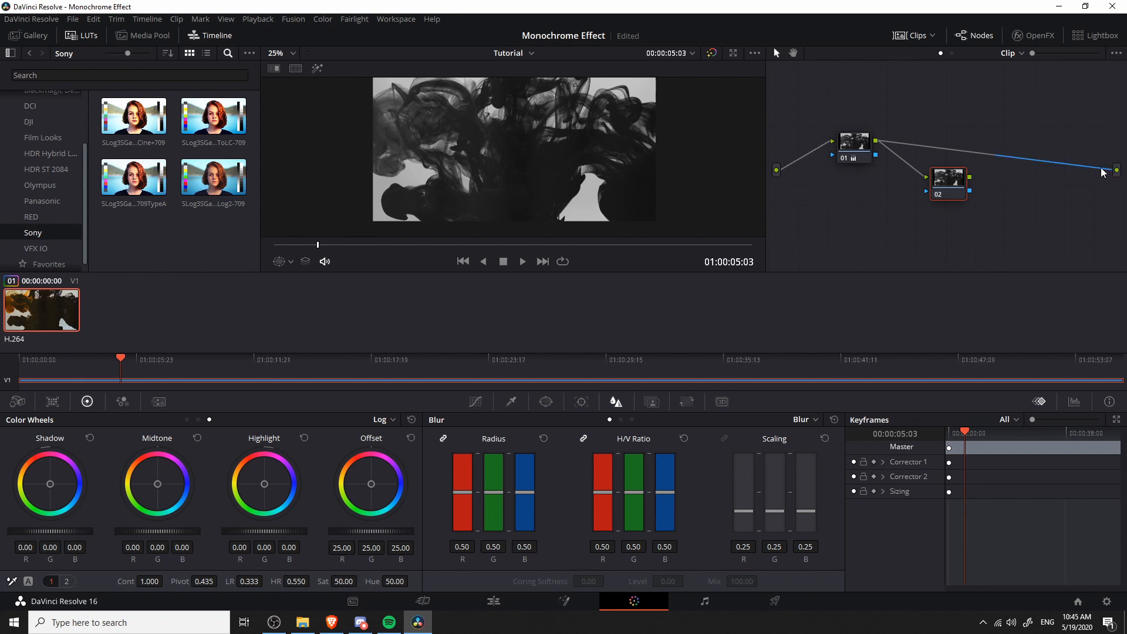
pyautogui.moveTo(1112, 176)
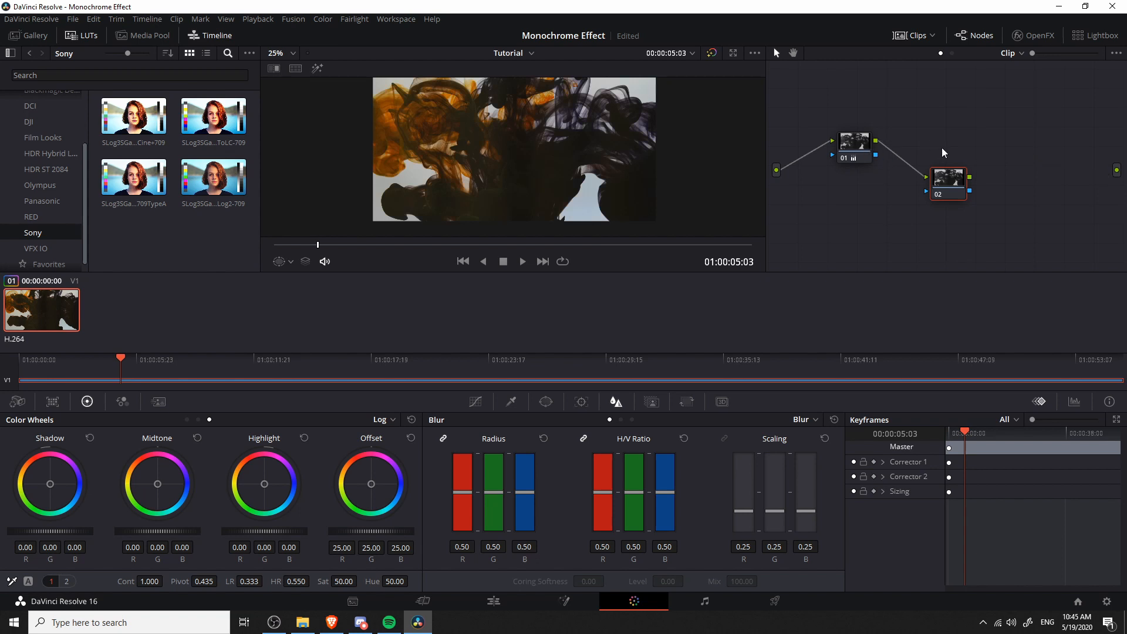
pyautogui.moveTo(1091, 166)
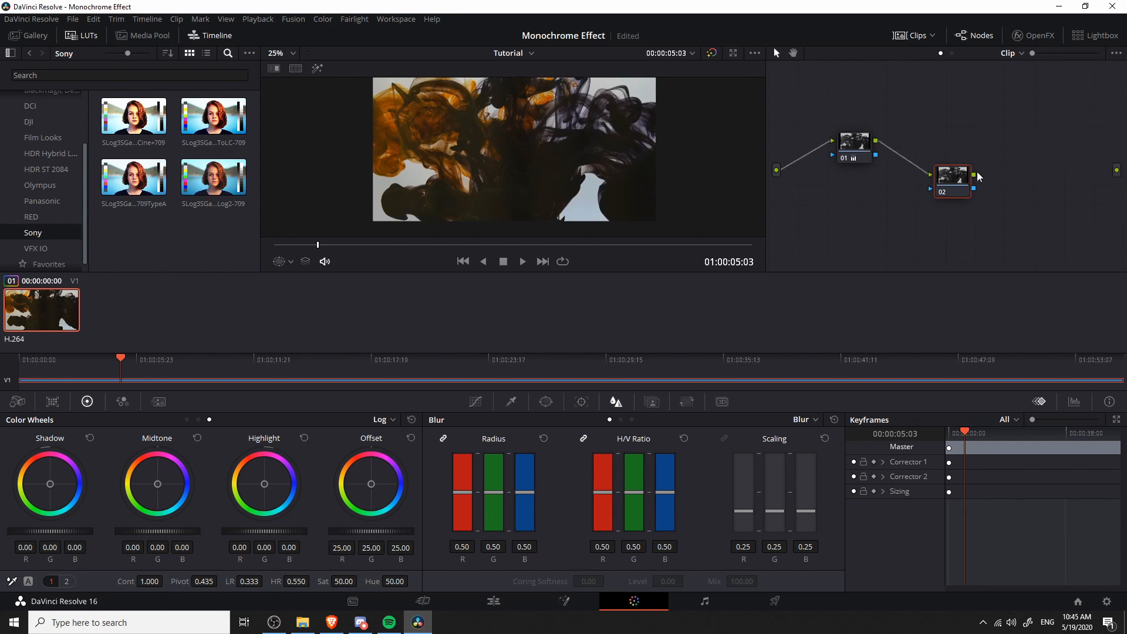
pyautogui.moveTo(998, 180)
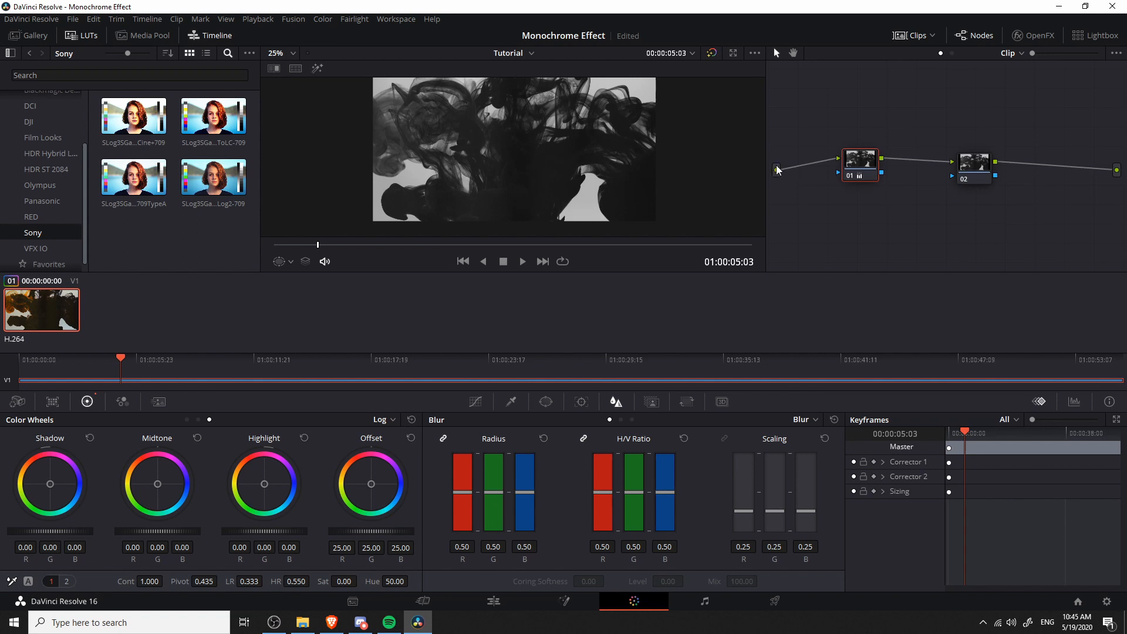
pyautogui.moveTo(1095, 144)
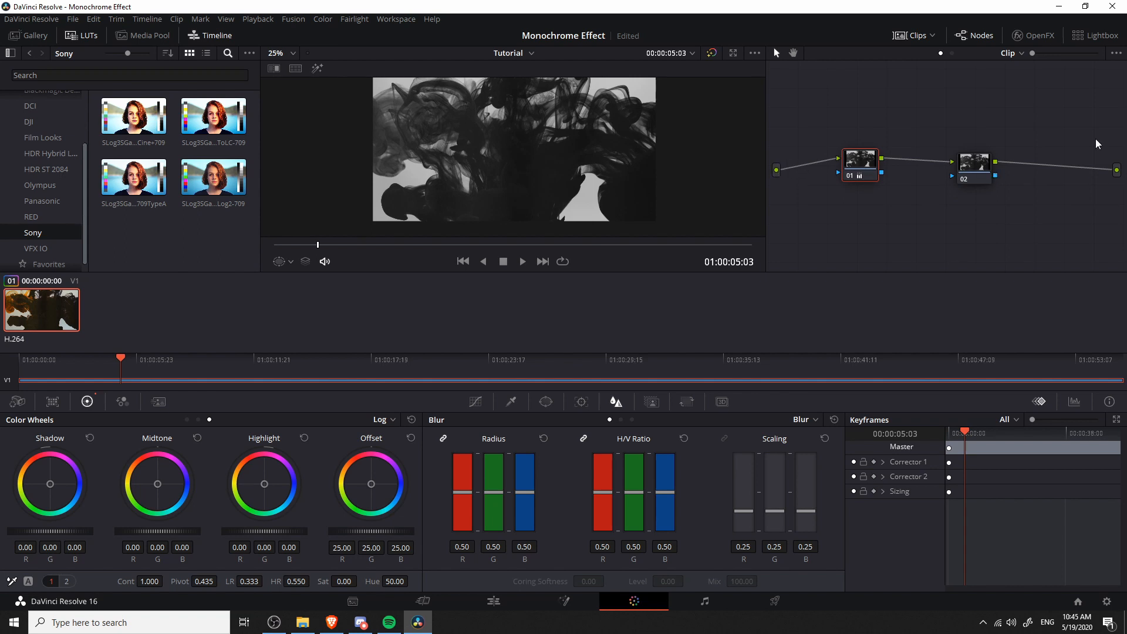
pyautogui.click(973, 164)
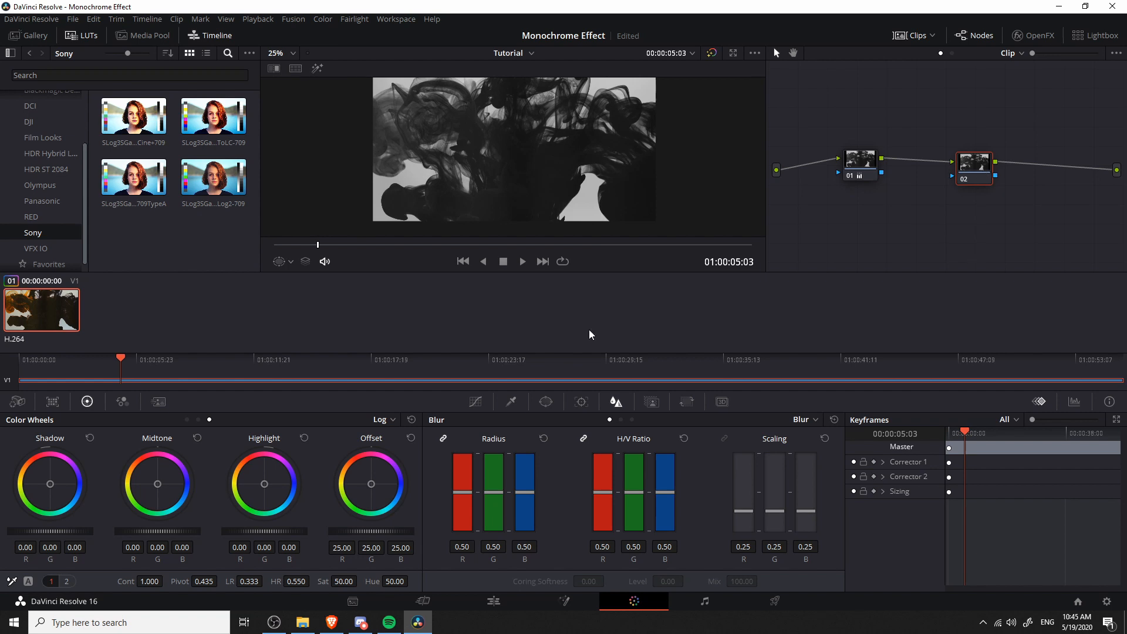
pyautogui.moveTo(342, 437)
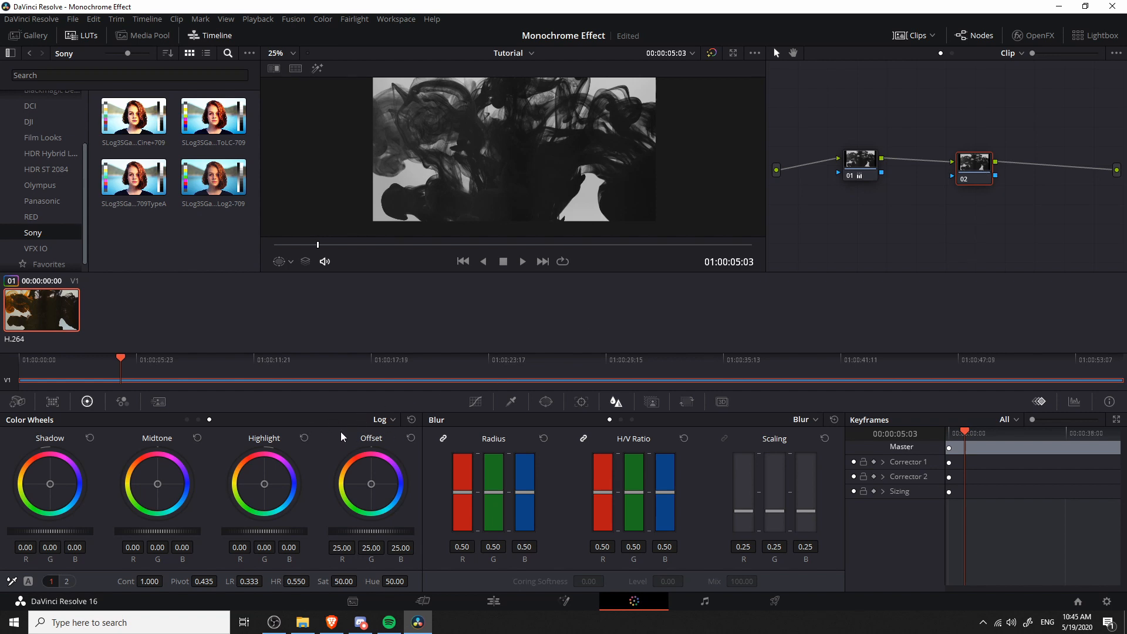
pyautogui.moveTo(373, 425)
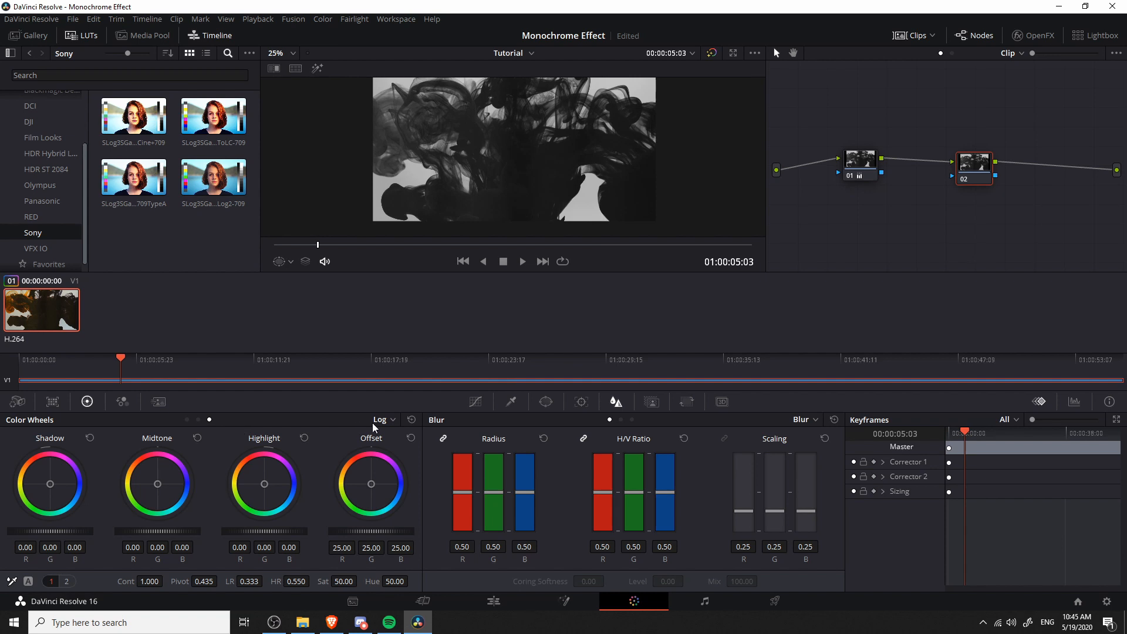
pyautogui.click(383, 419)
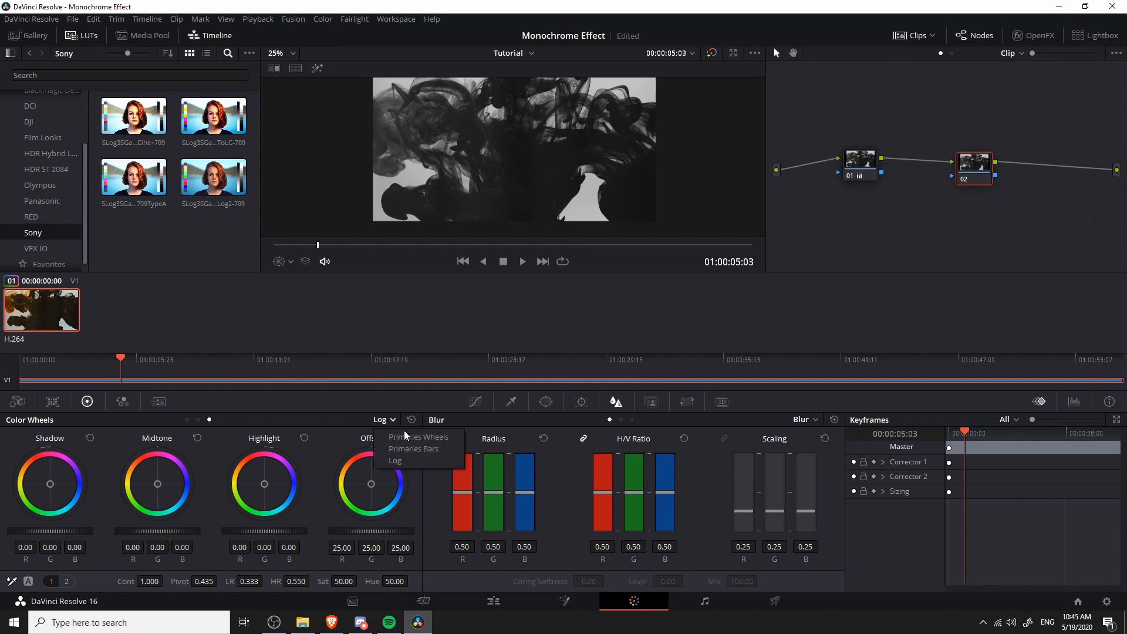
pyautogui.moveTo(414, 471)
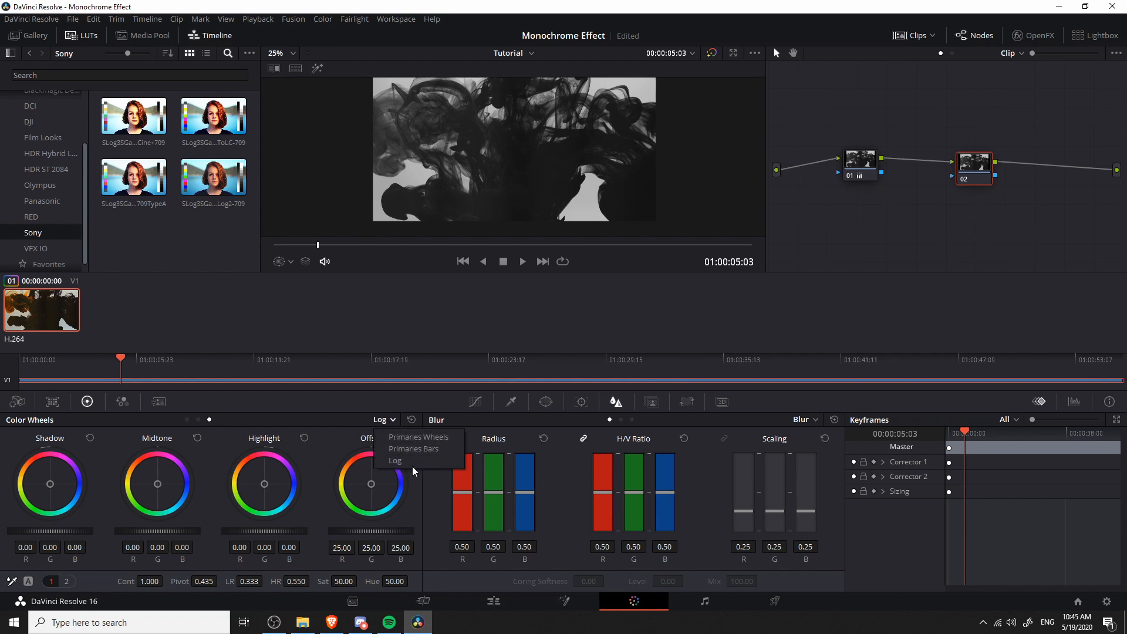
pyautogui.click(418, 436)
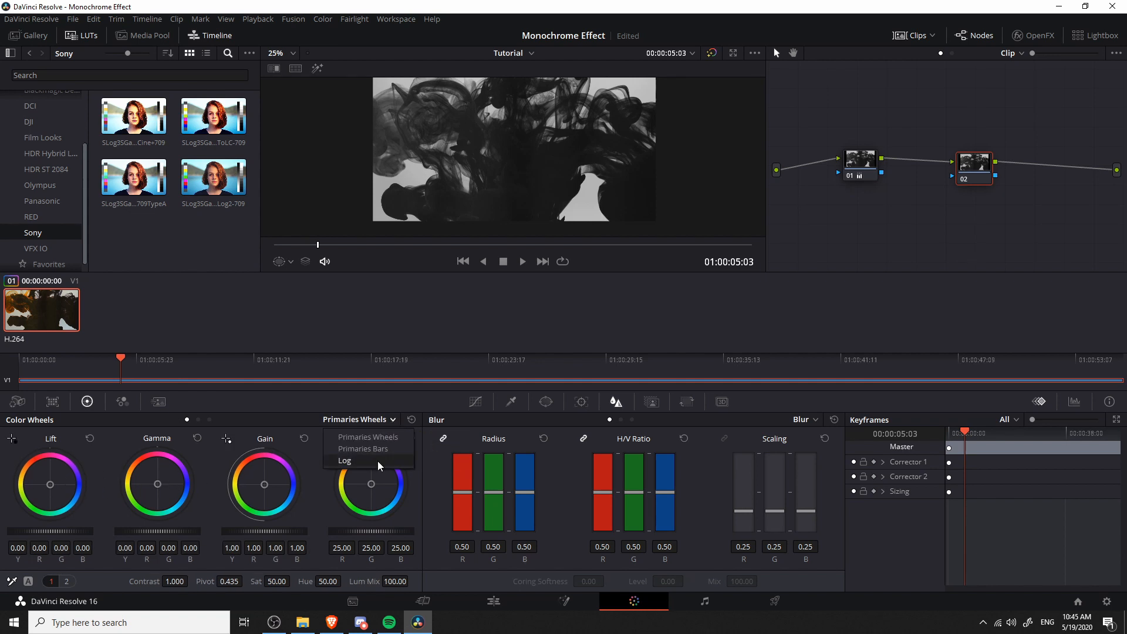
pyautogui.click(344, 461)
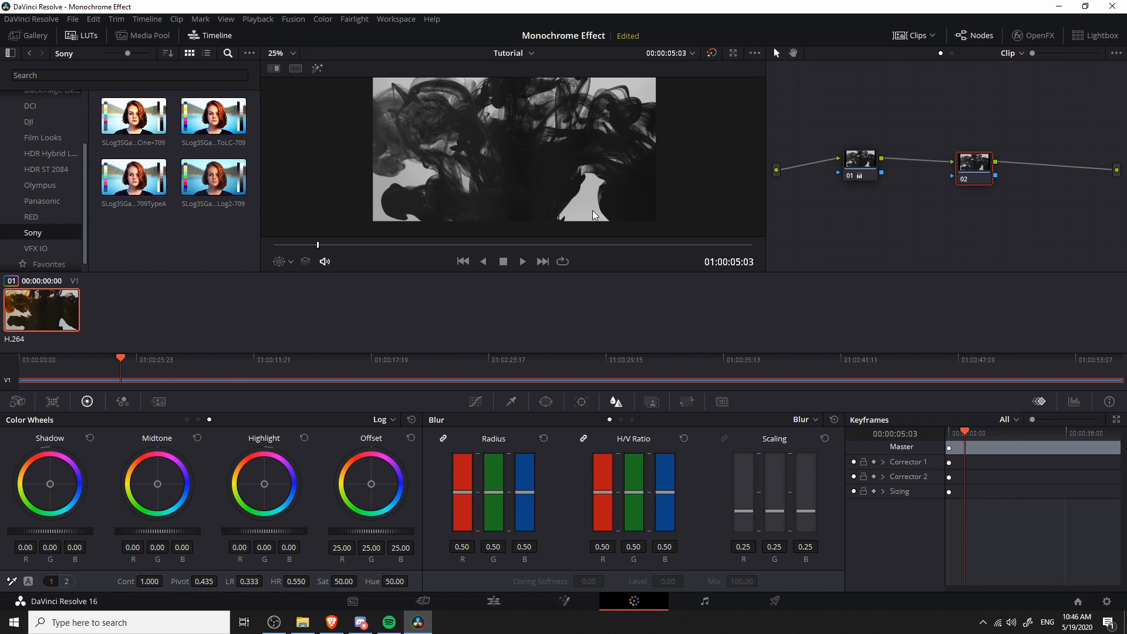
pyautogui.moveTo(580, 230)
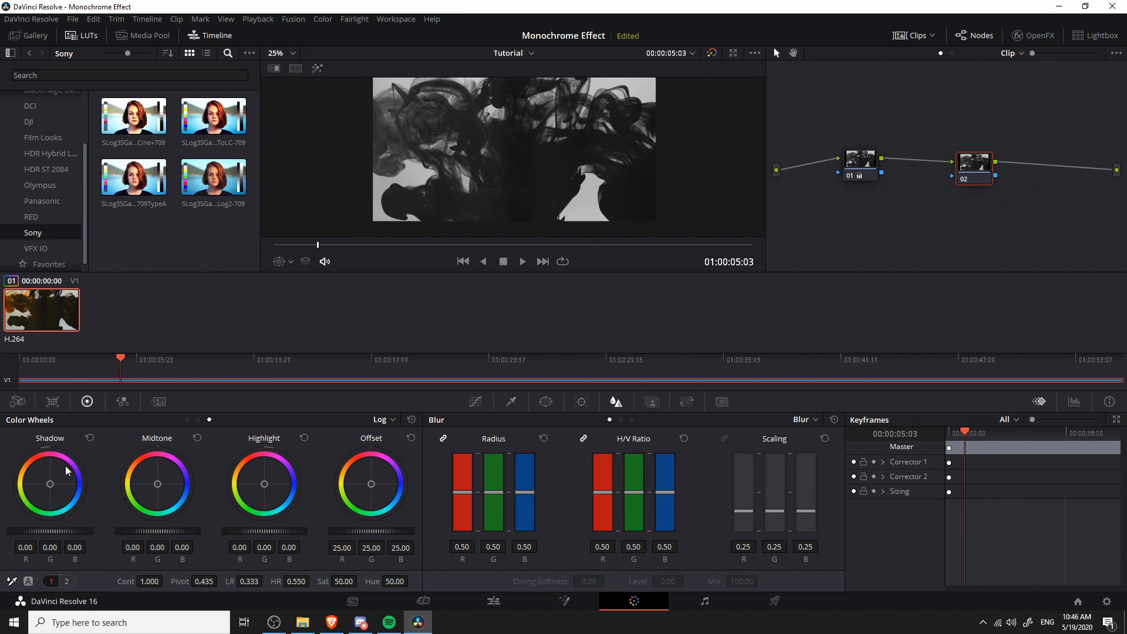
pyautogui.moveTo(251, 460)
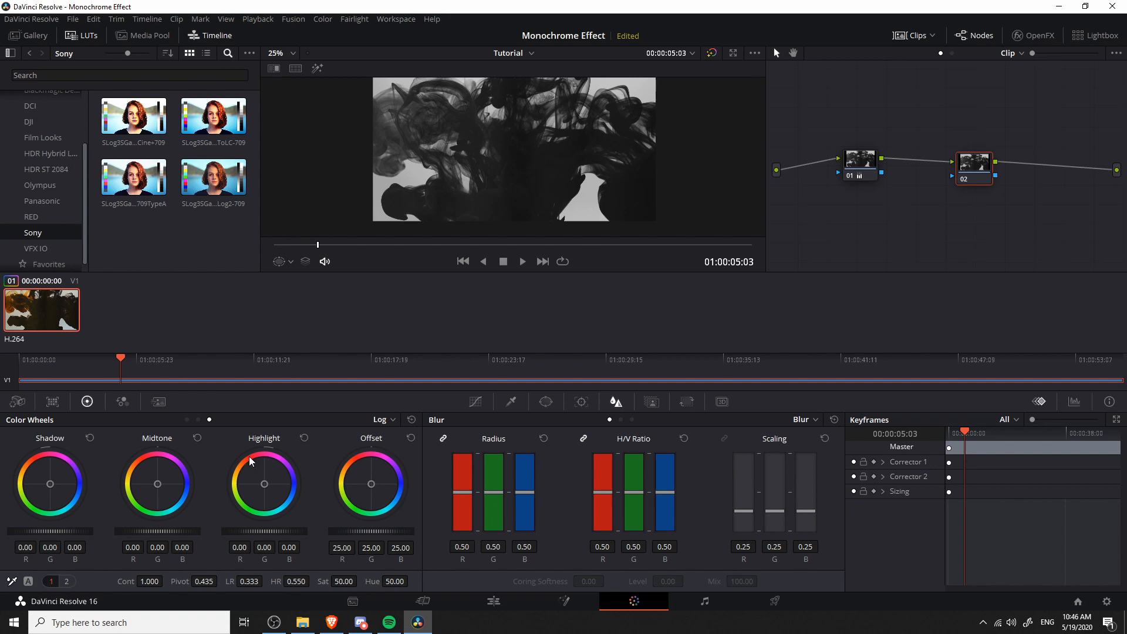
pyautogui.moveTo(179, 473)
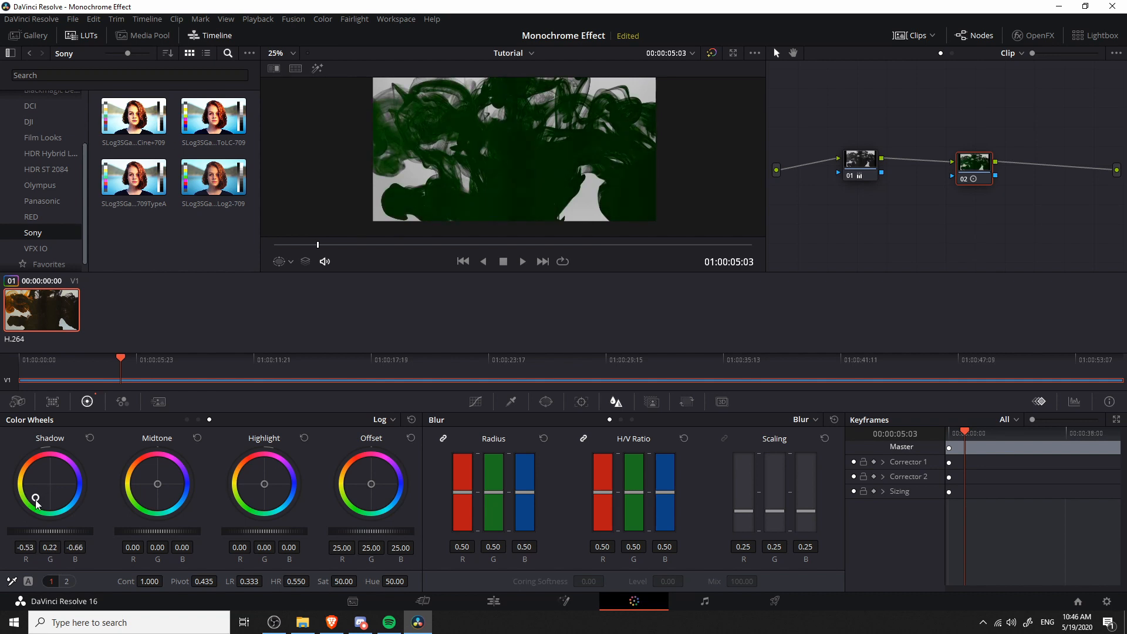
pyautogui.moveTo(475, 134)
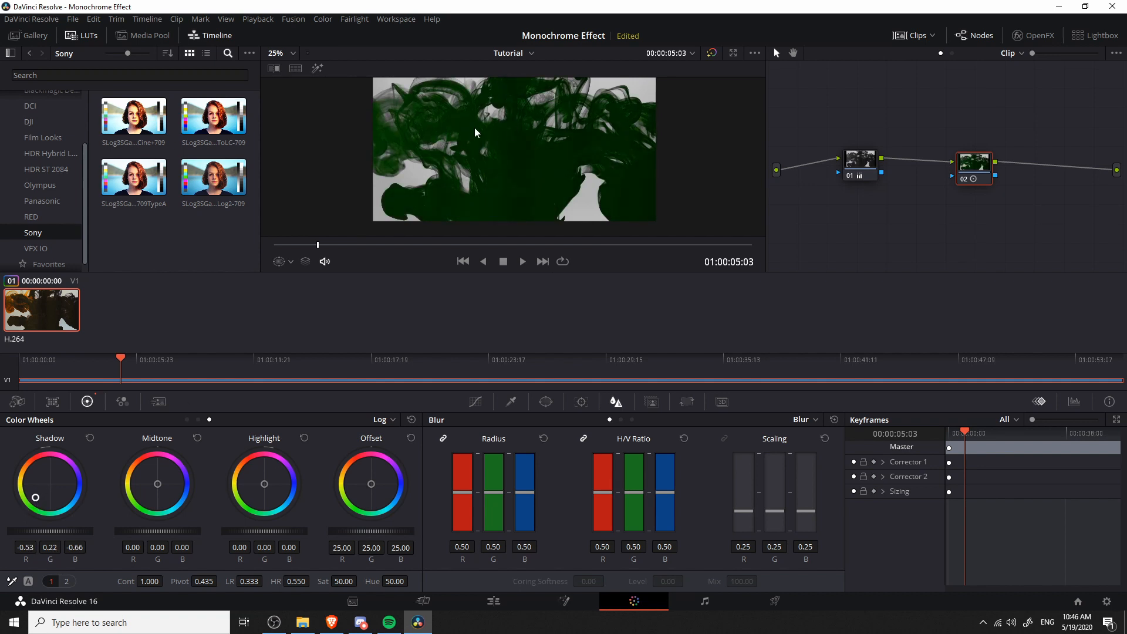
pyautogui.moveTo(533, 151)
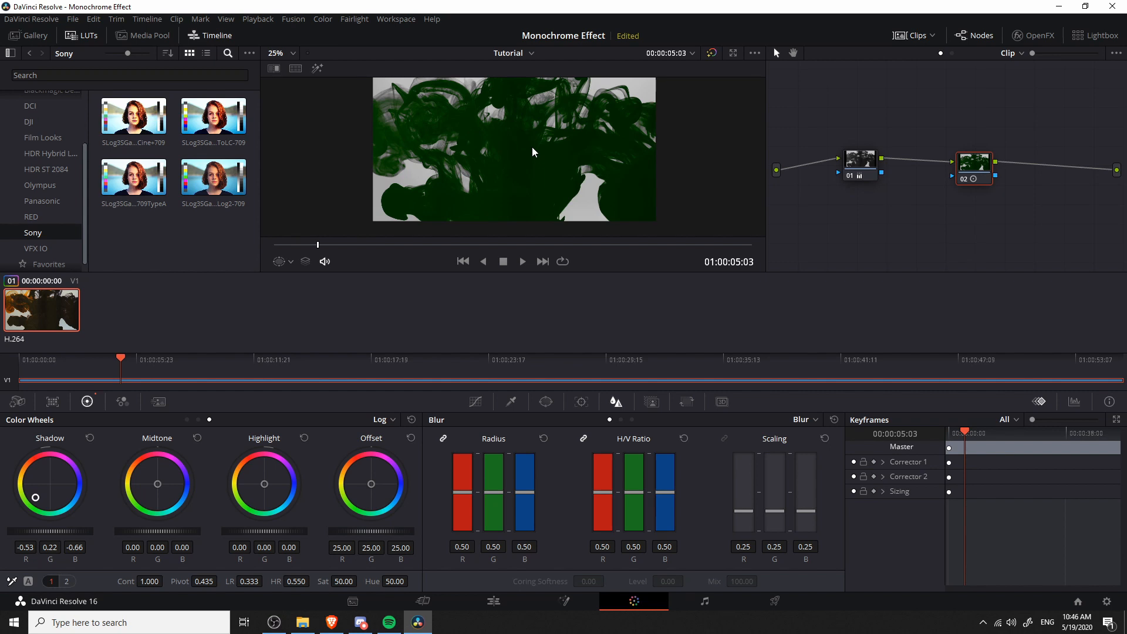
pyautogui.moveTo(532, 109)
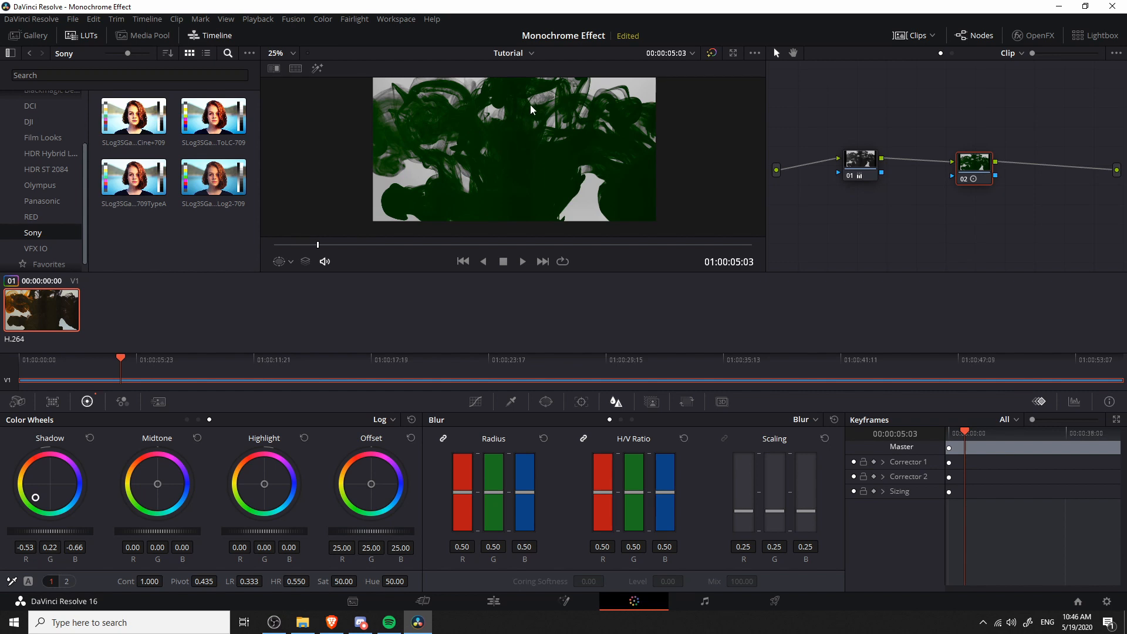
pyautogui.moveTo(430, 176)
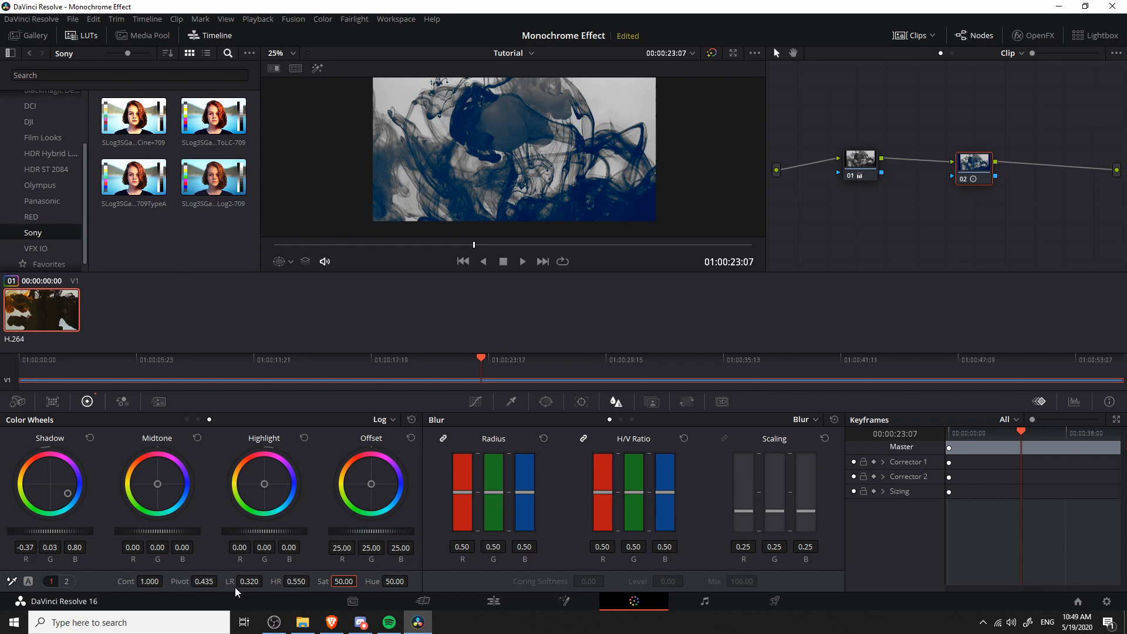
pyautogui.moveTo(231, 581)
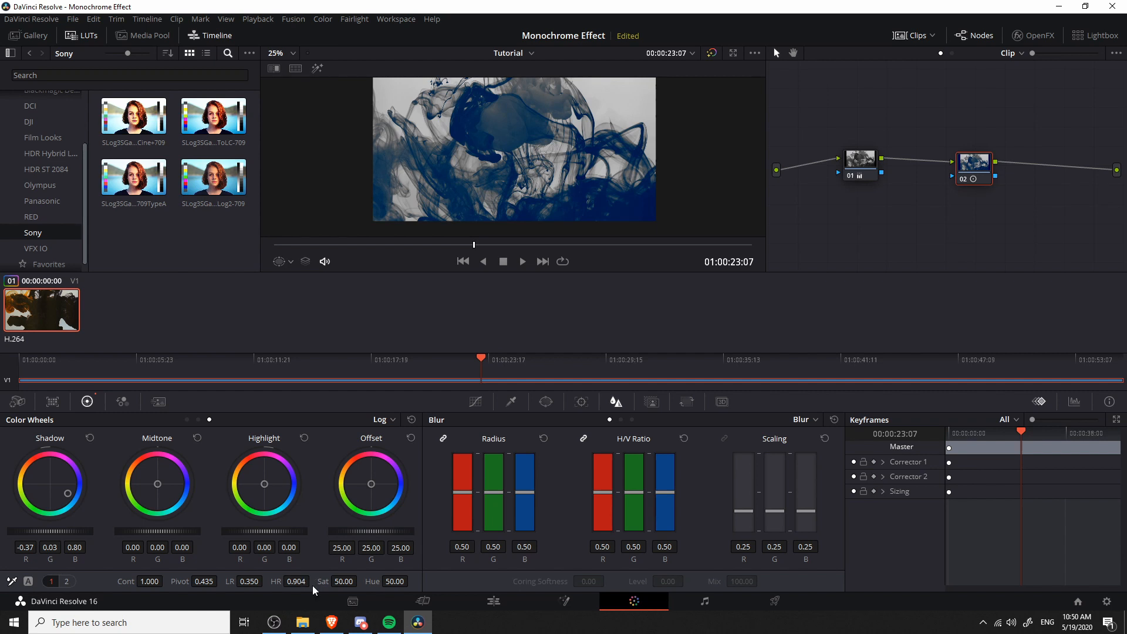
pyautogui.moveTo(492, 601)
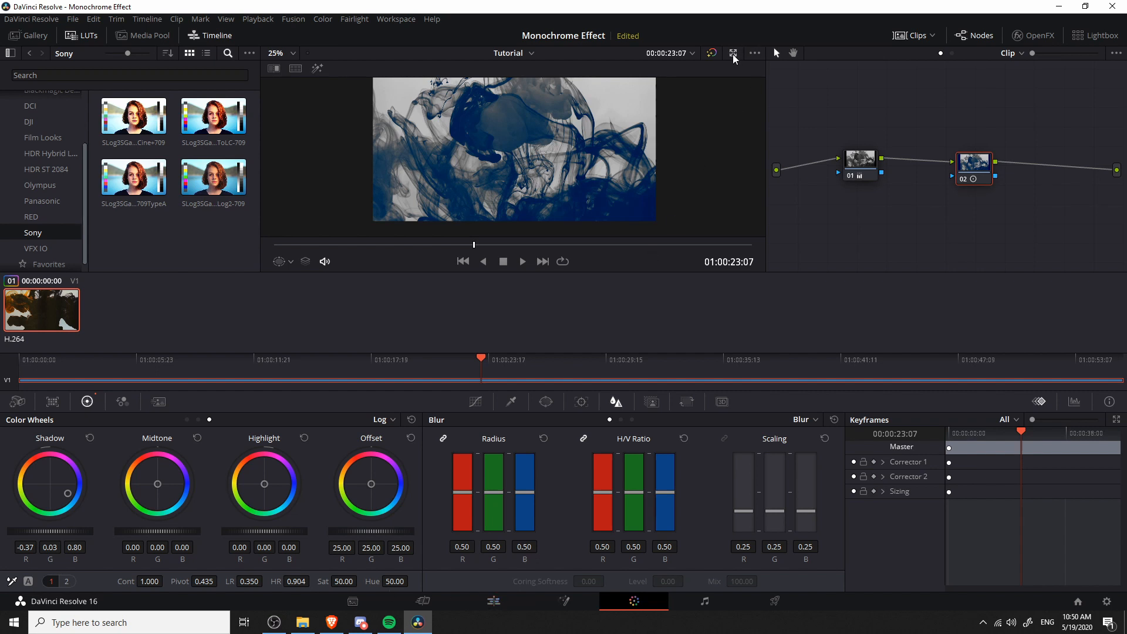
# Preview the graded clip in an enlarged viewer, then return to the Edit page timeline.
pyautogui.click(733, 53)
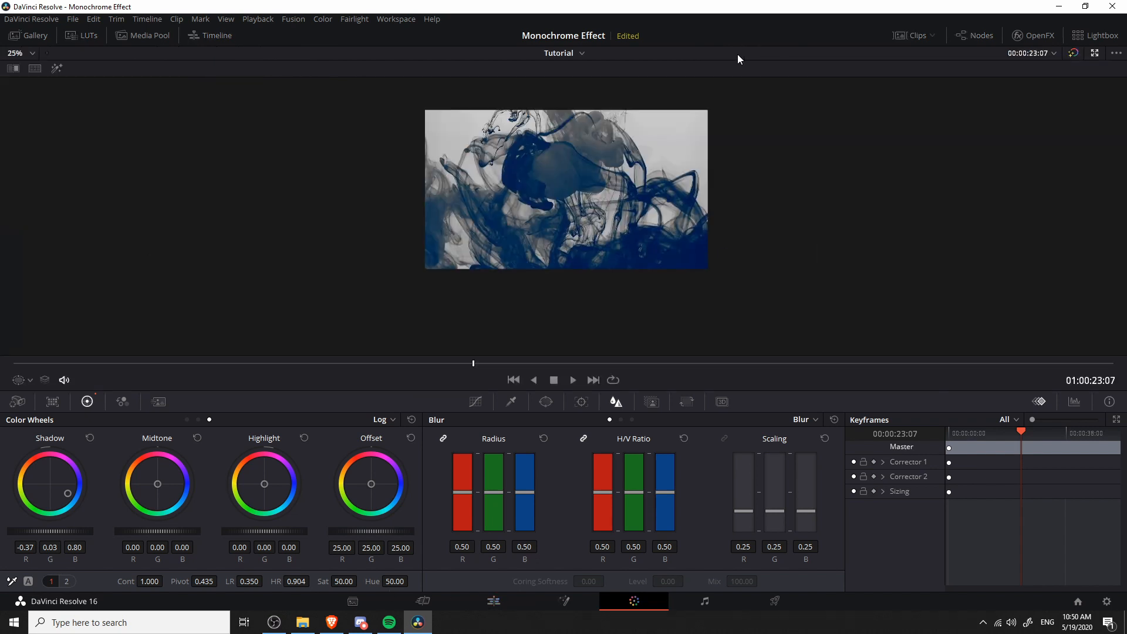
pyautogui.click(33, 53)
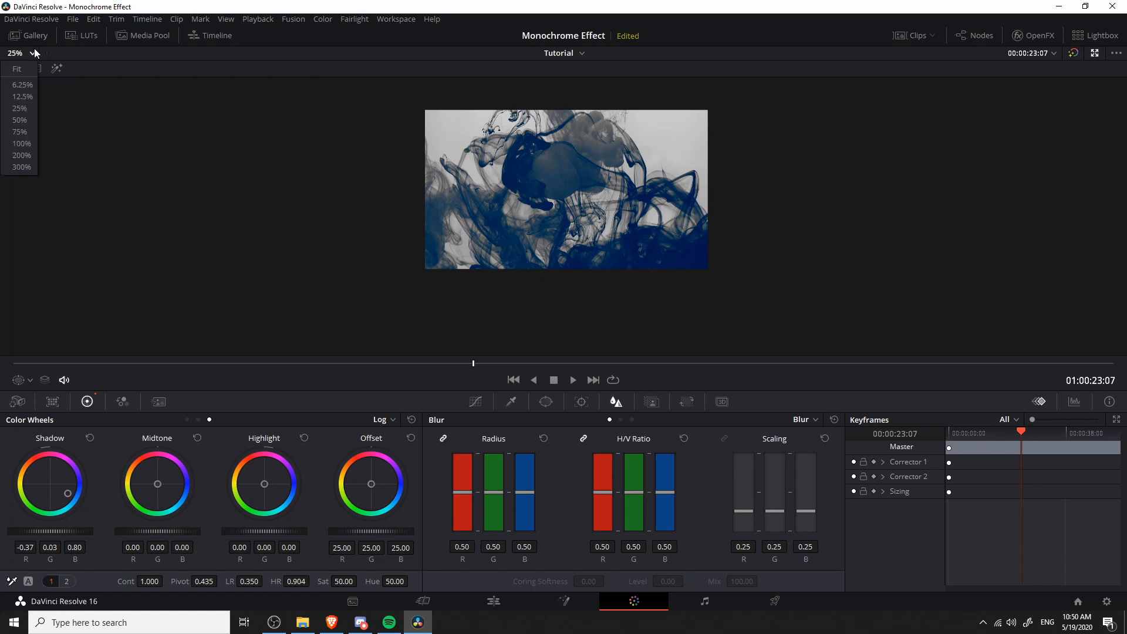
pyautogui.moveTo(15, 68)
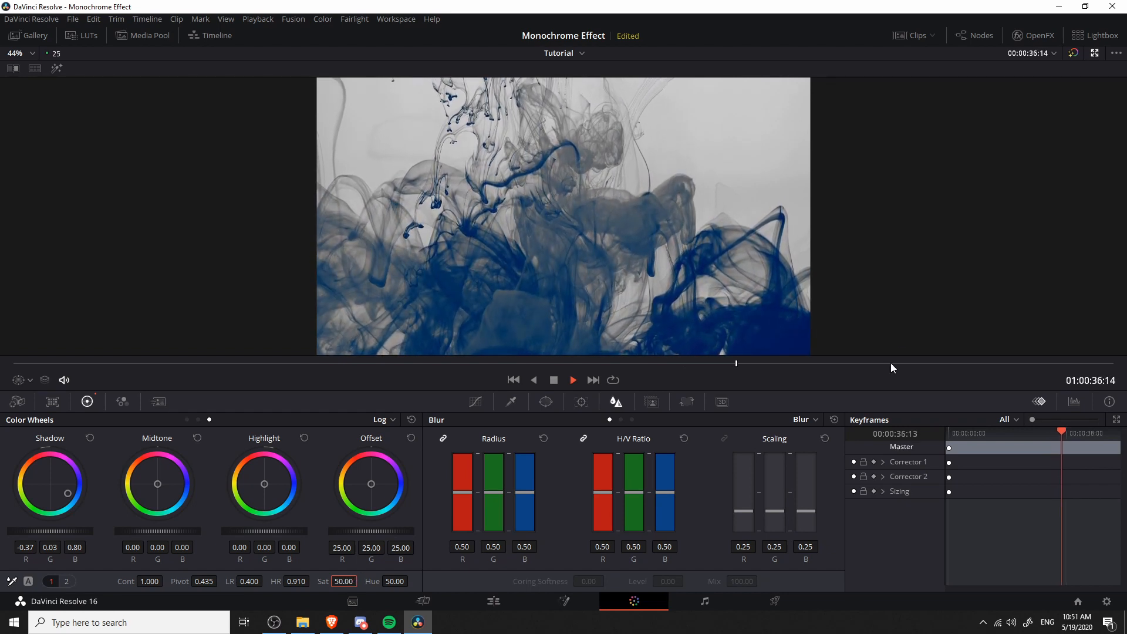
pyautogui.click(493, 601)
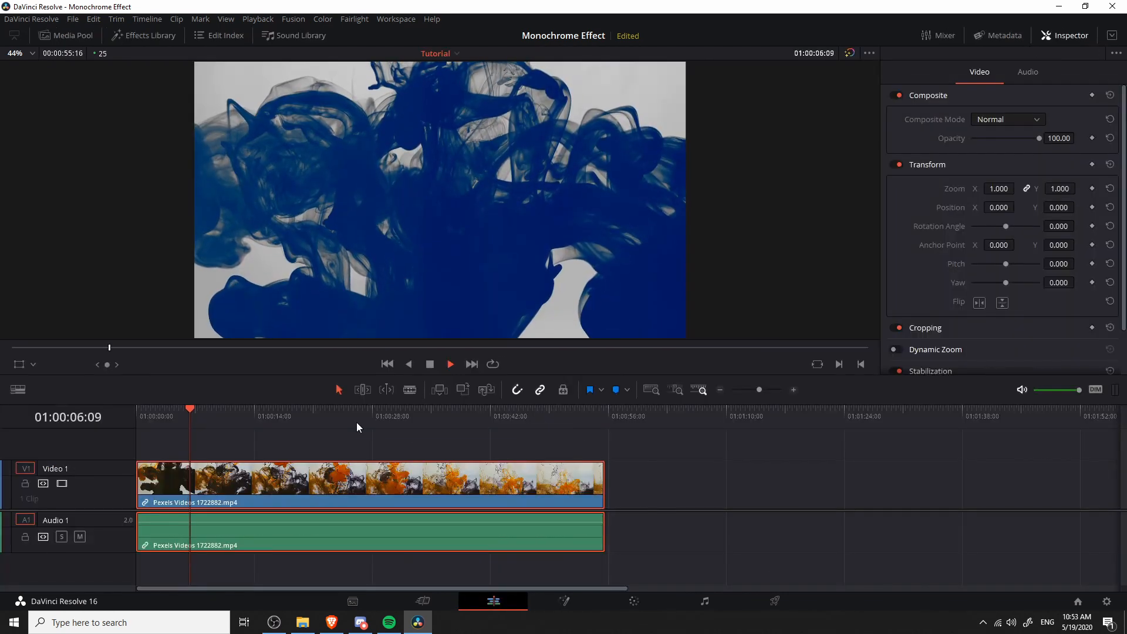
pyautogui.click(449, 364)
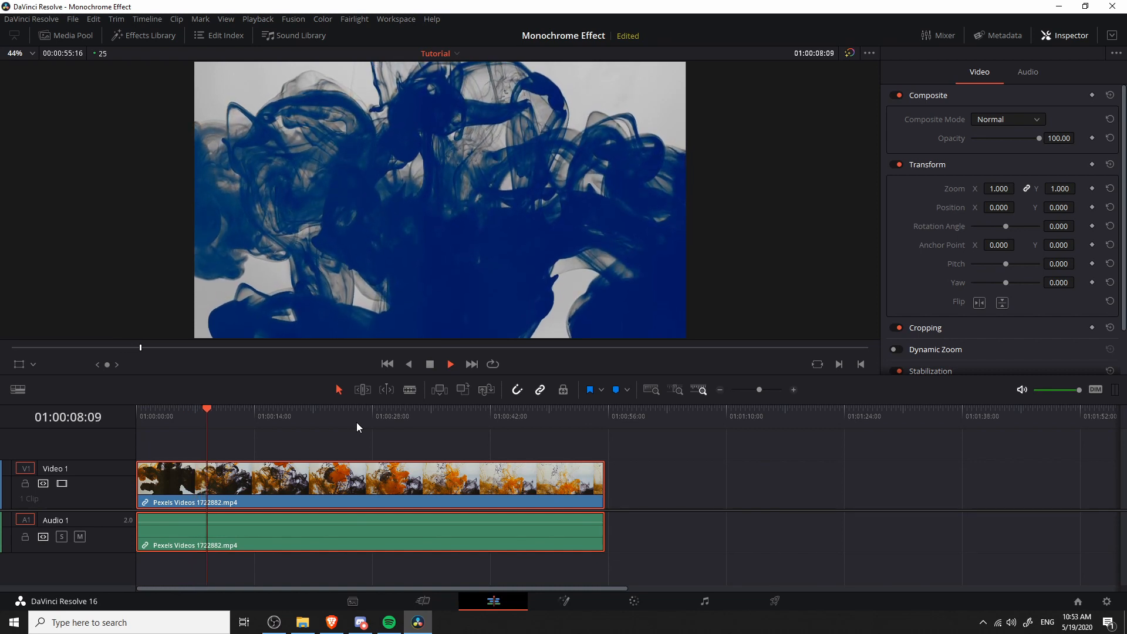